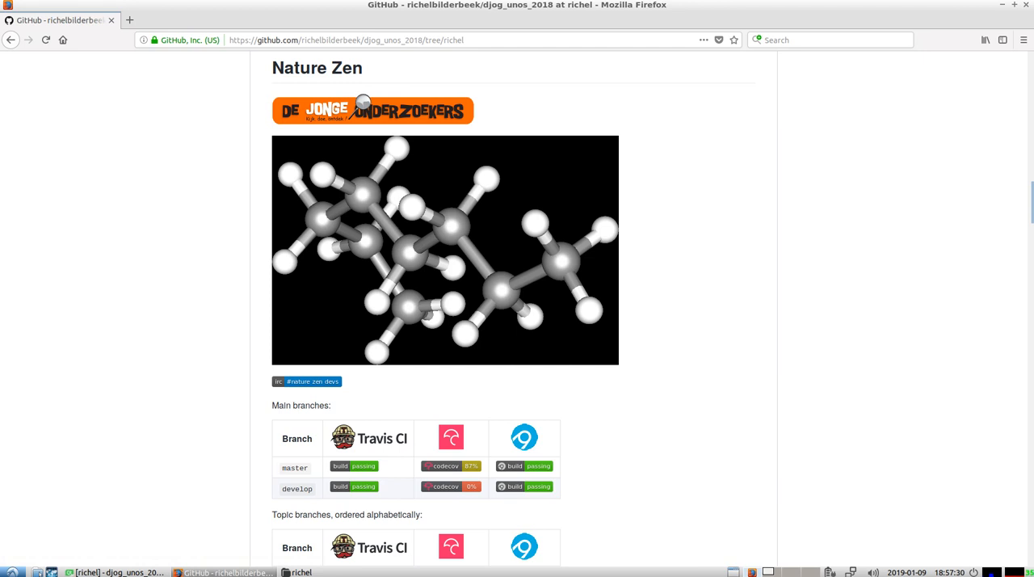
mouse_move(876, 417)
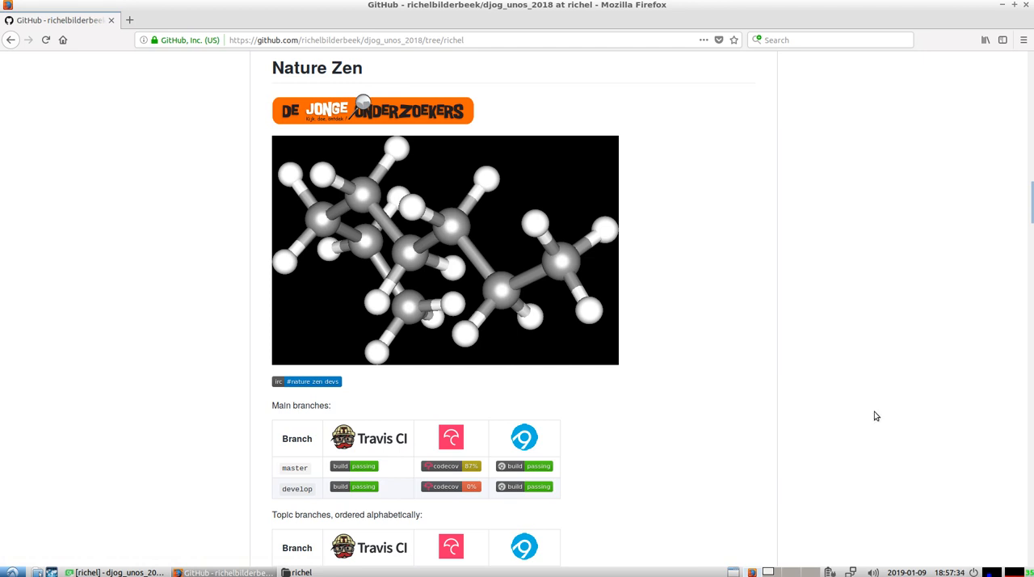
mouse_move(814, 415)
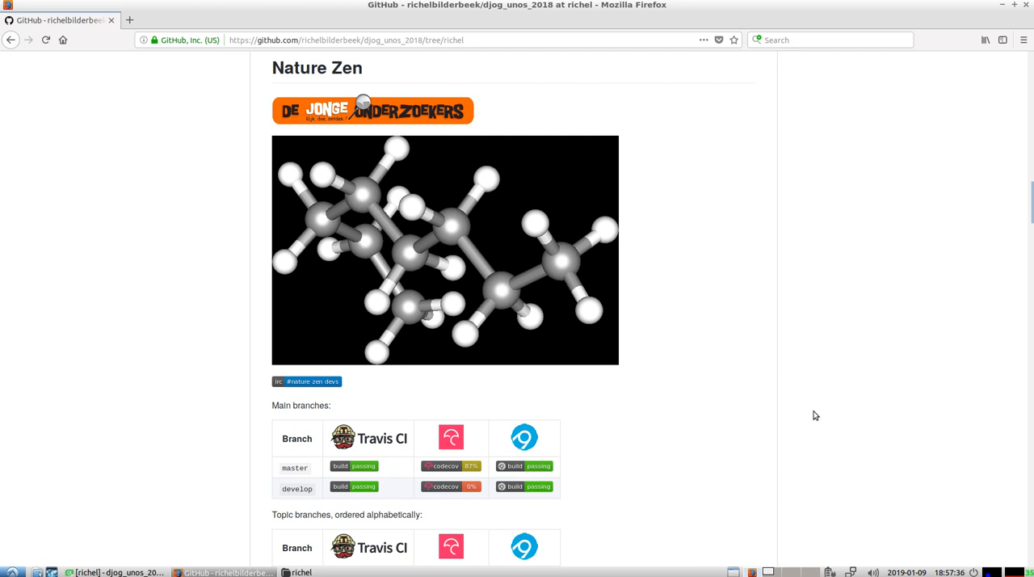
scroll("down", 3)
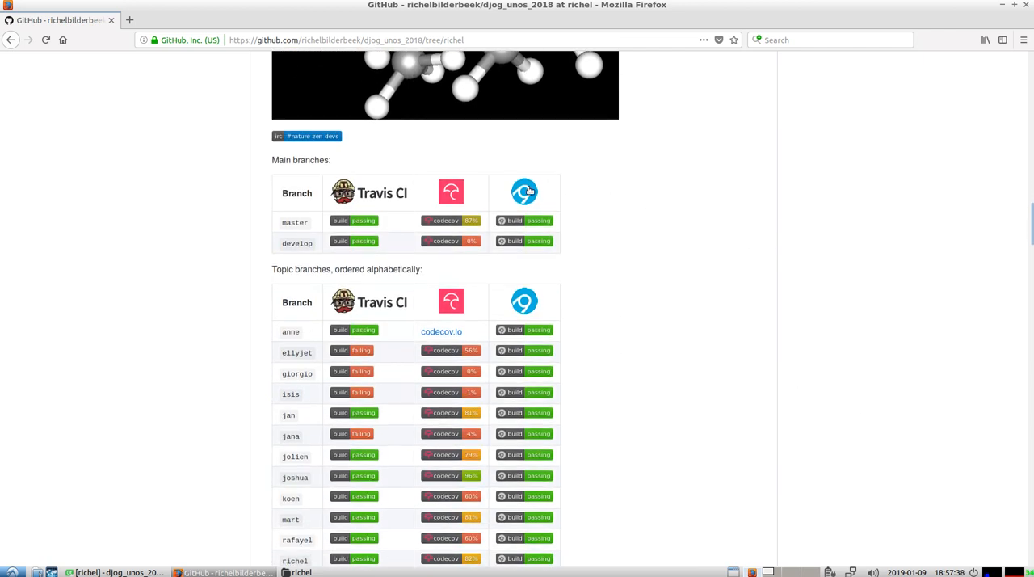